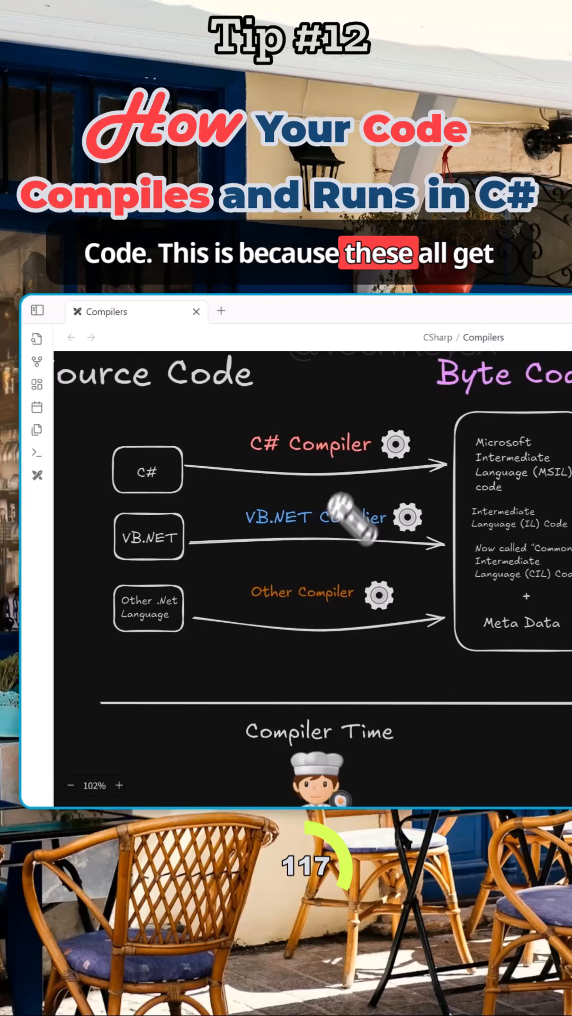
scroll("right", 3)
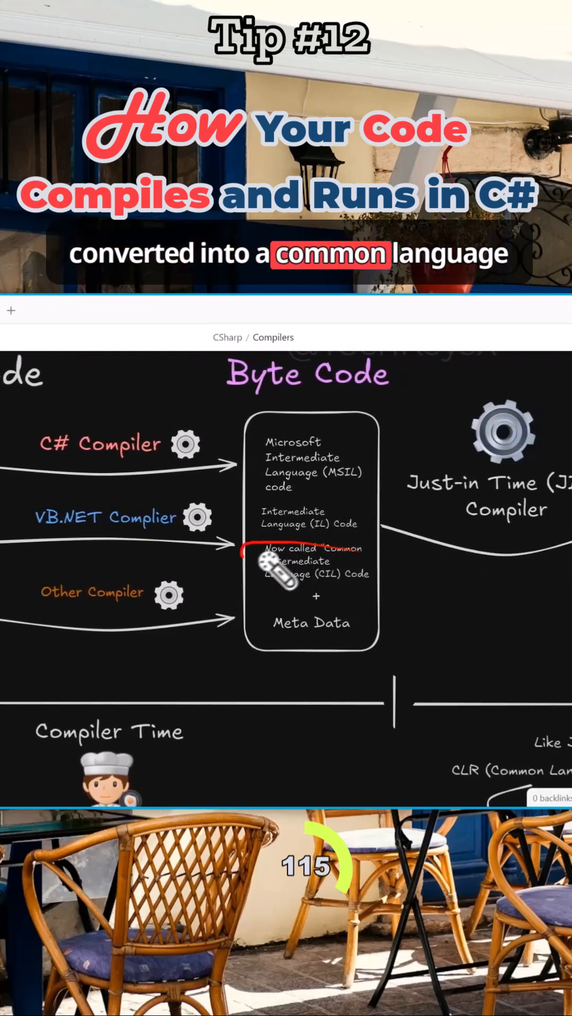